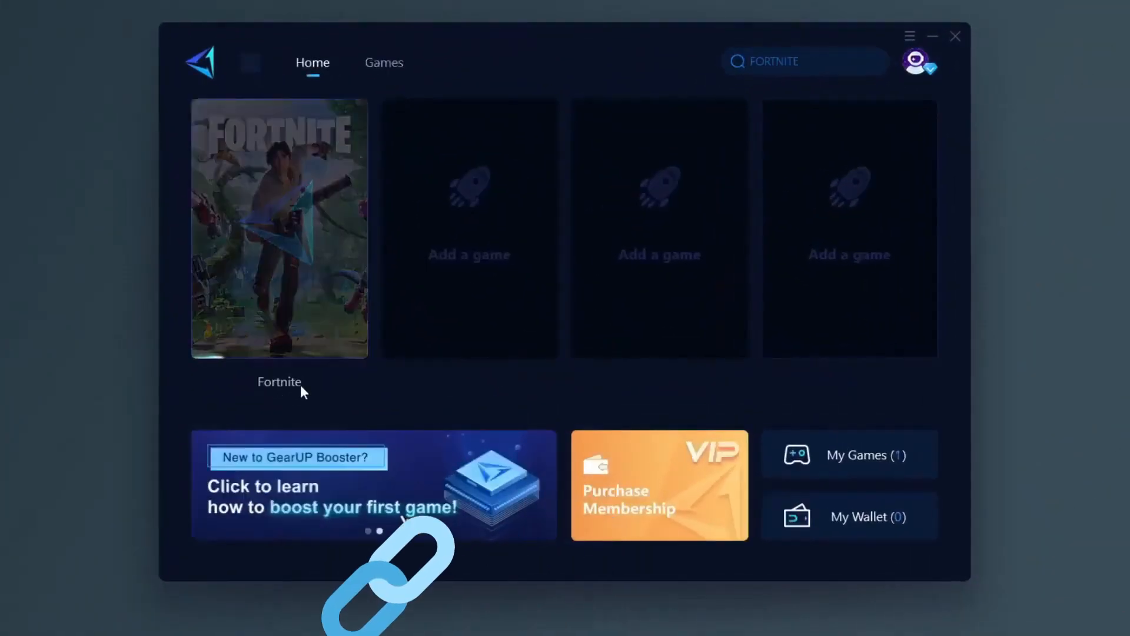
# Start boosting Fortnite in GearUP Booster from its Home tab tile
pyautogui.click(279, 227)
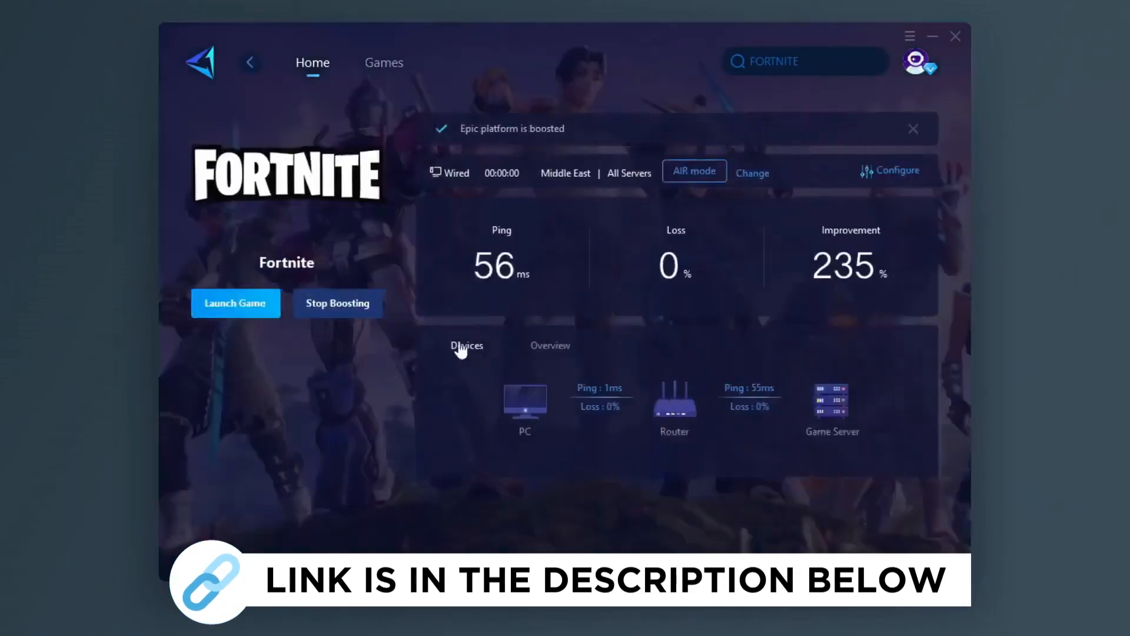
pyautogui.click(384, 62)
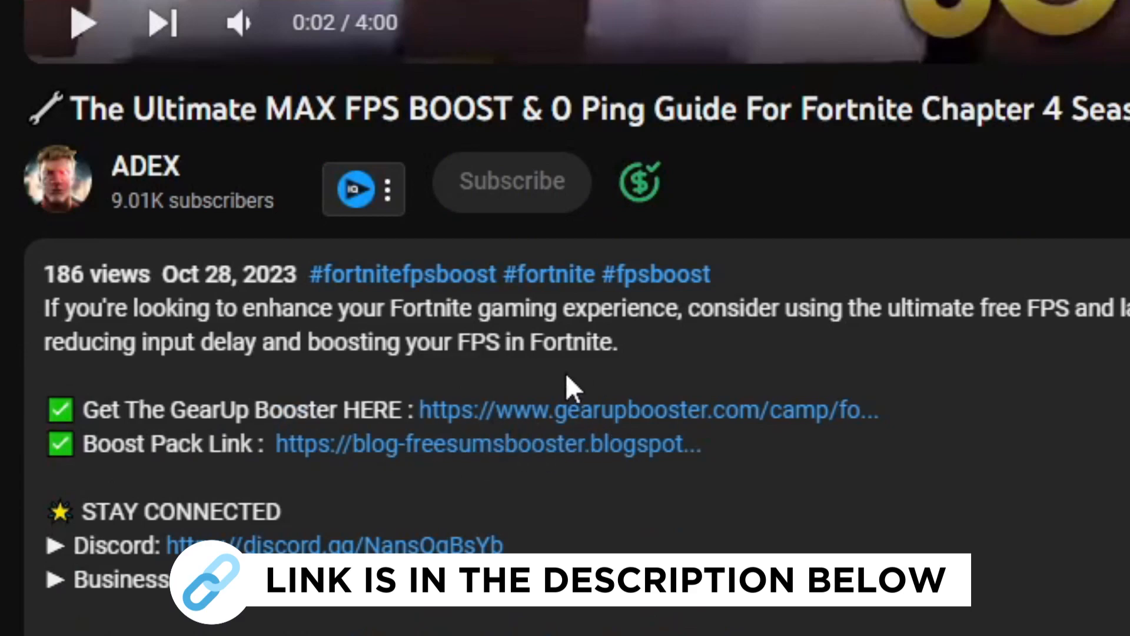
# Follow the Boost Pack Link in the video description to get the FPS boost guide folder
pyautogui.click(648, 410)
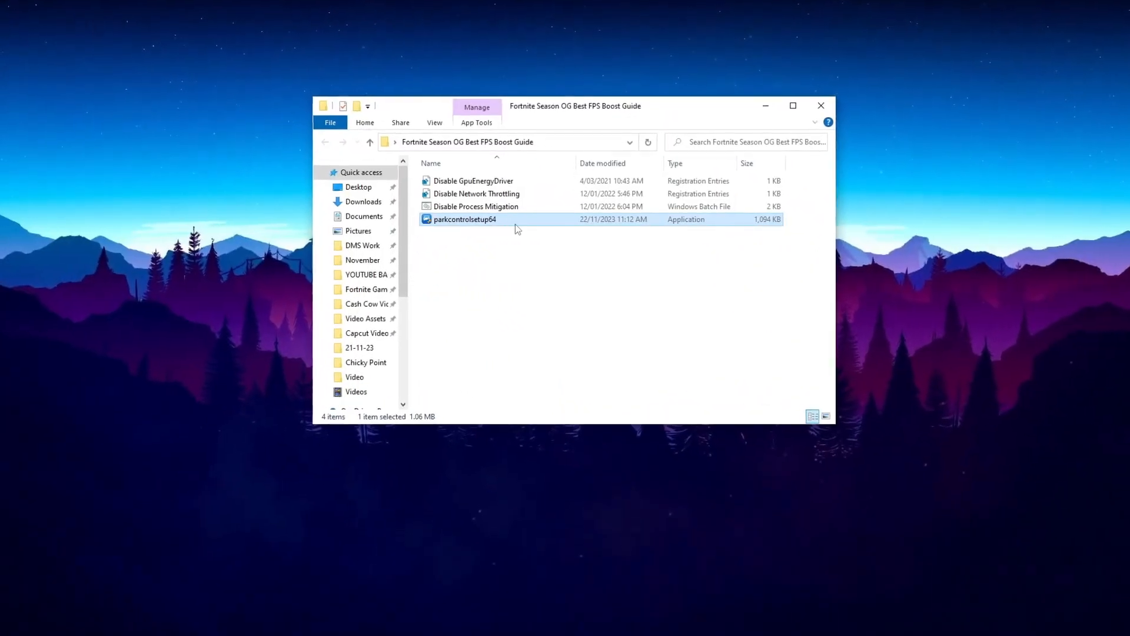
# Run the parkcontrolsetup64 installer from the boost guide folder
pyautogui.rightClick(466, 219)
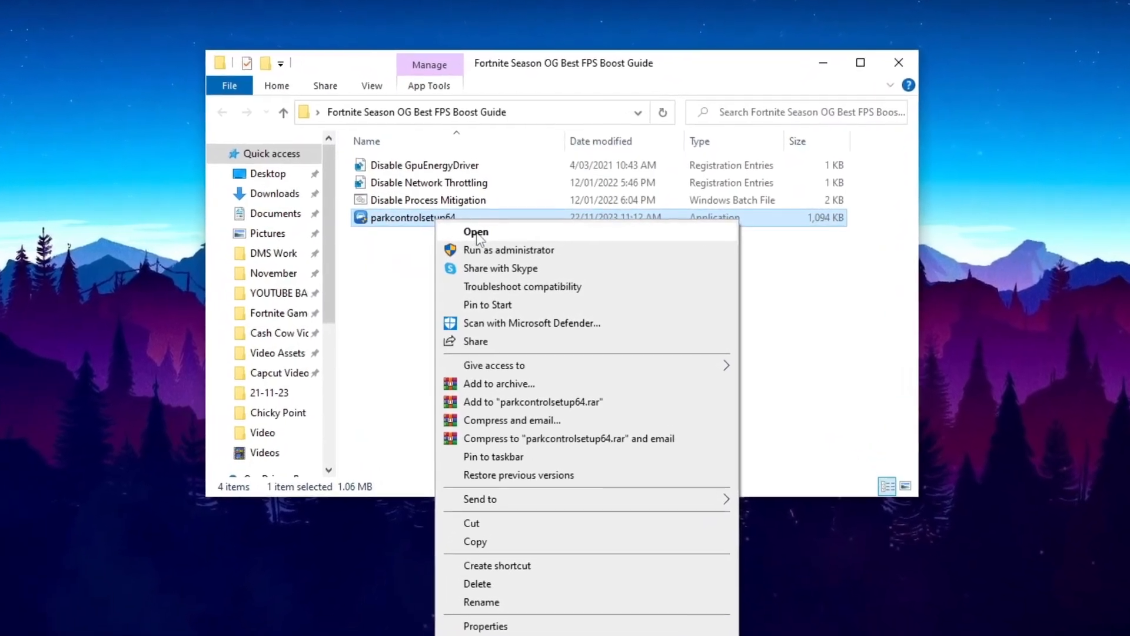
pyautogui.click(476, 232)
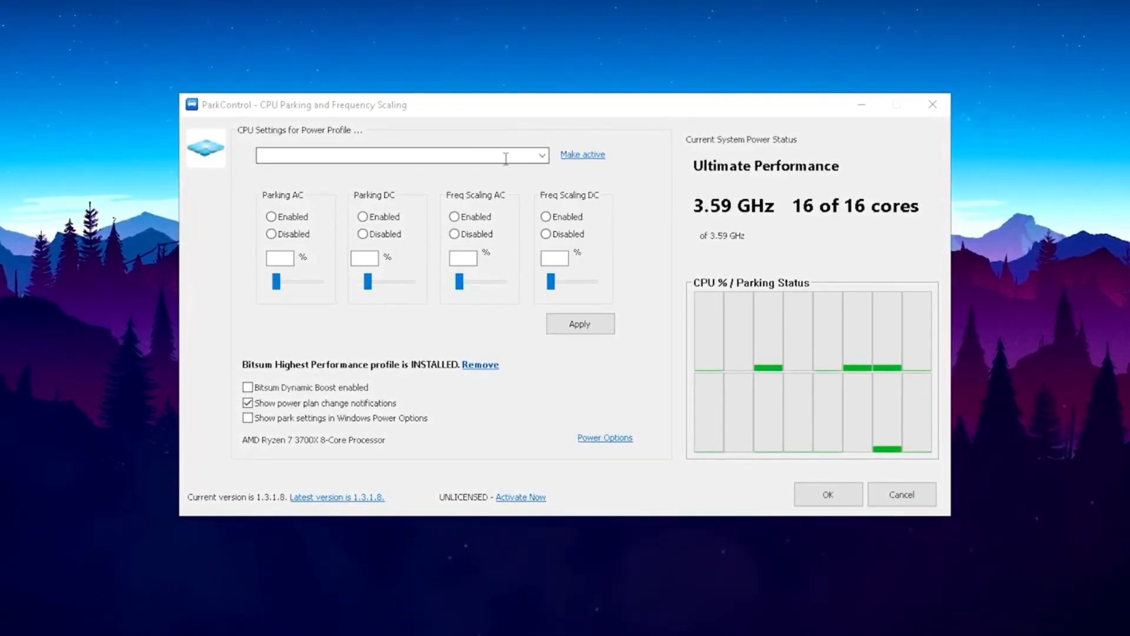
# Choose the Bitsum Highest Performance profile with parking and frequency scaling disabled, and apply it
pyautogui.click(540, 156)
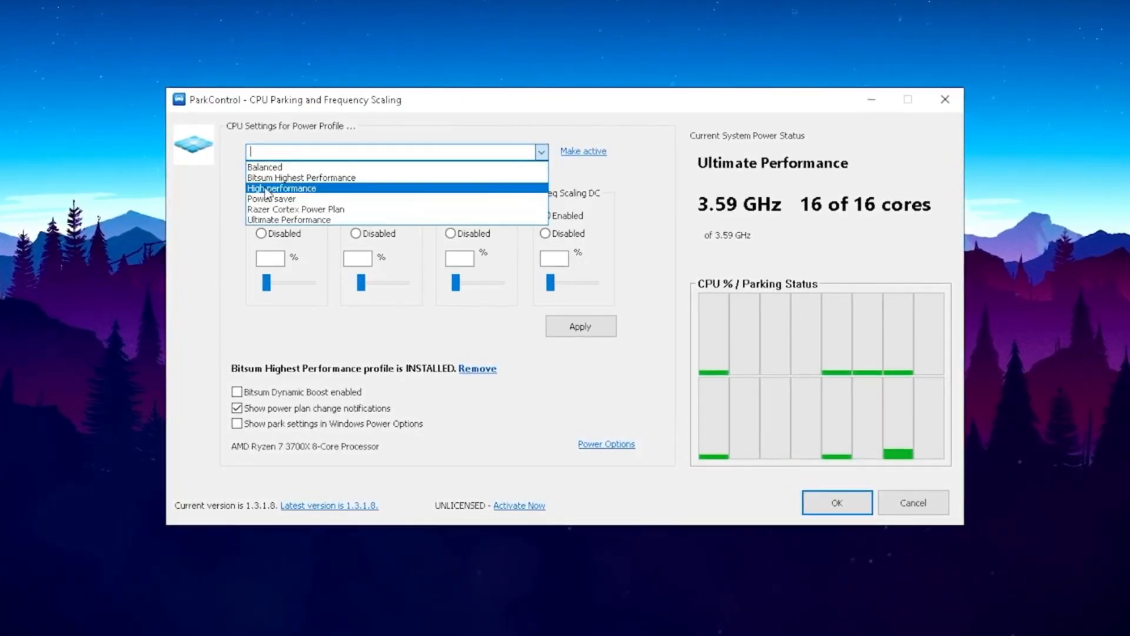
pyautogui.click(301, 178)
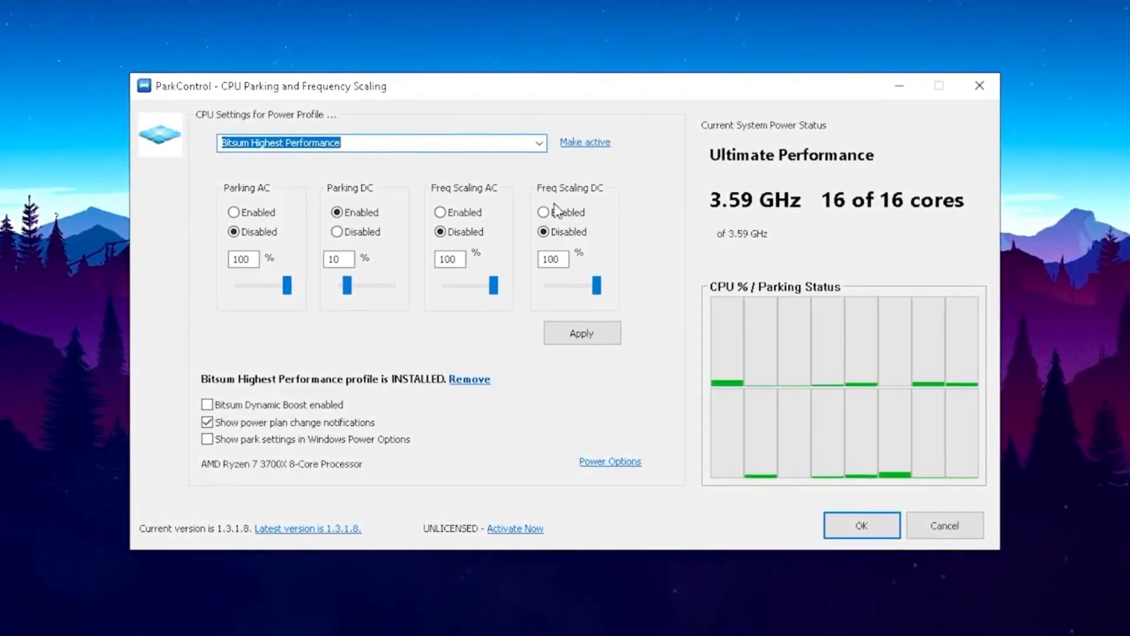
pyautogui.click(581, 333)
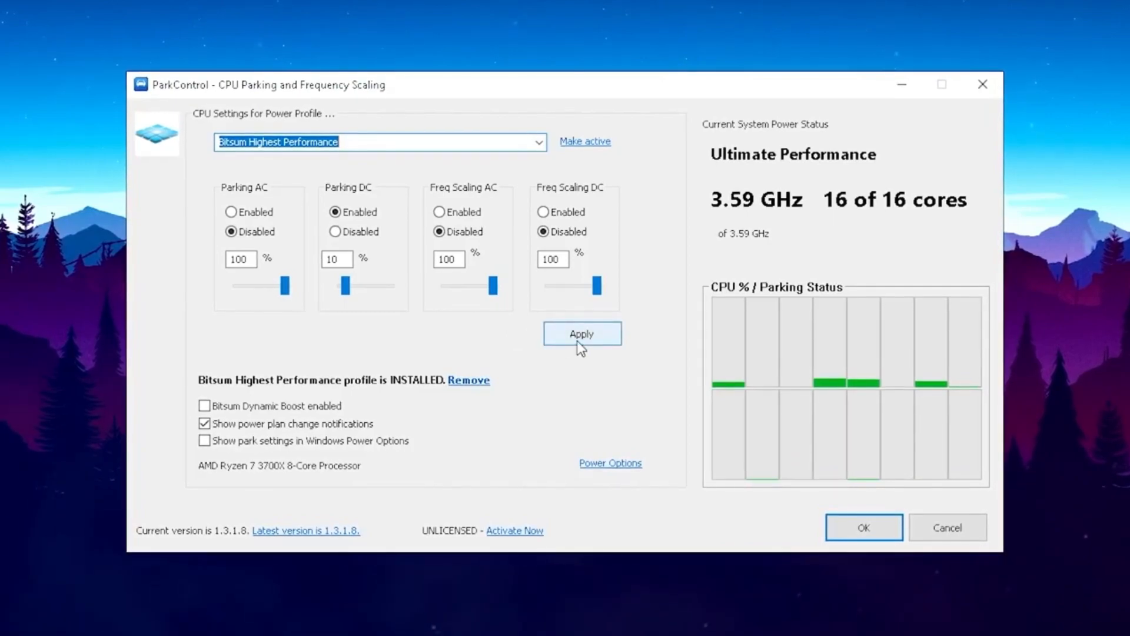
pyautogui.click(580, 333)
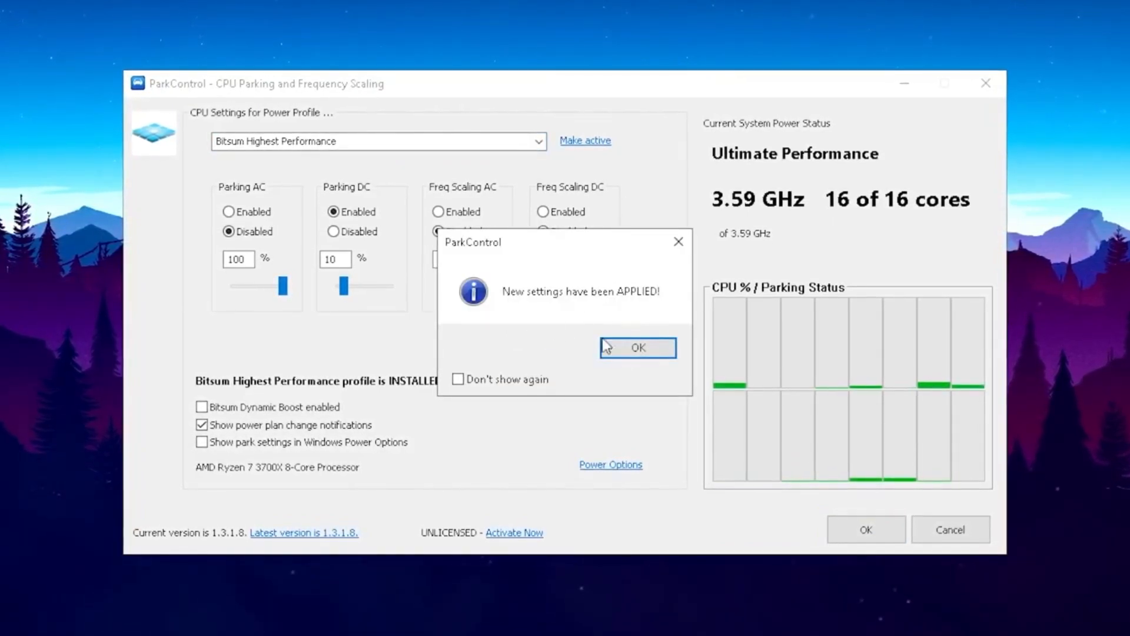
pyautogui.click(635, 348)
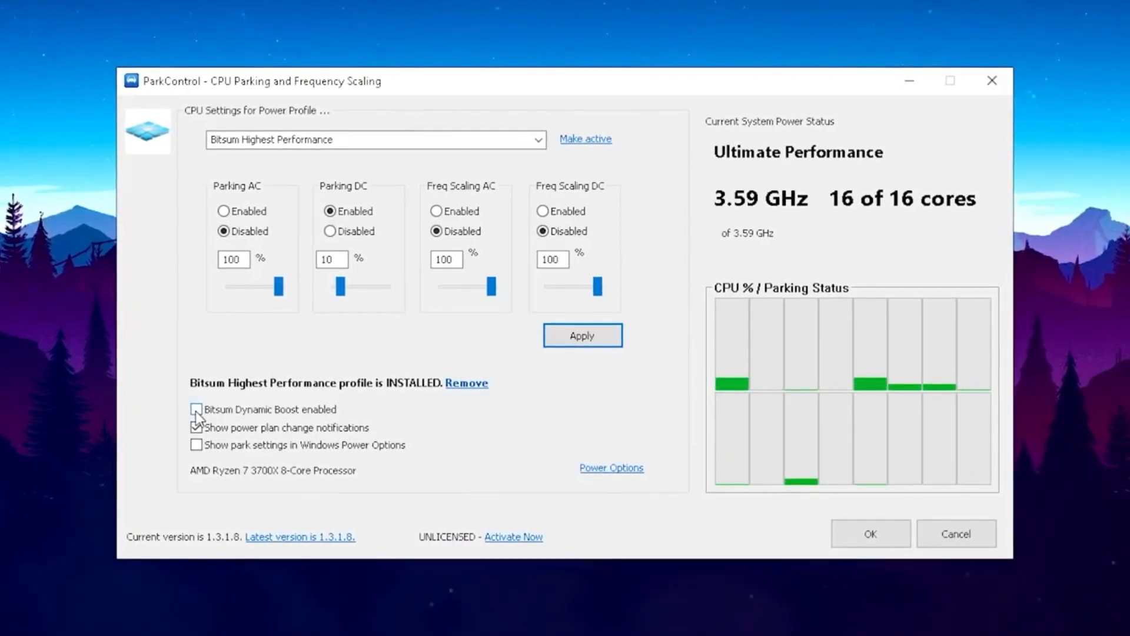
pyautogui.moveTo(196, 410)
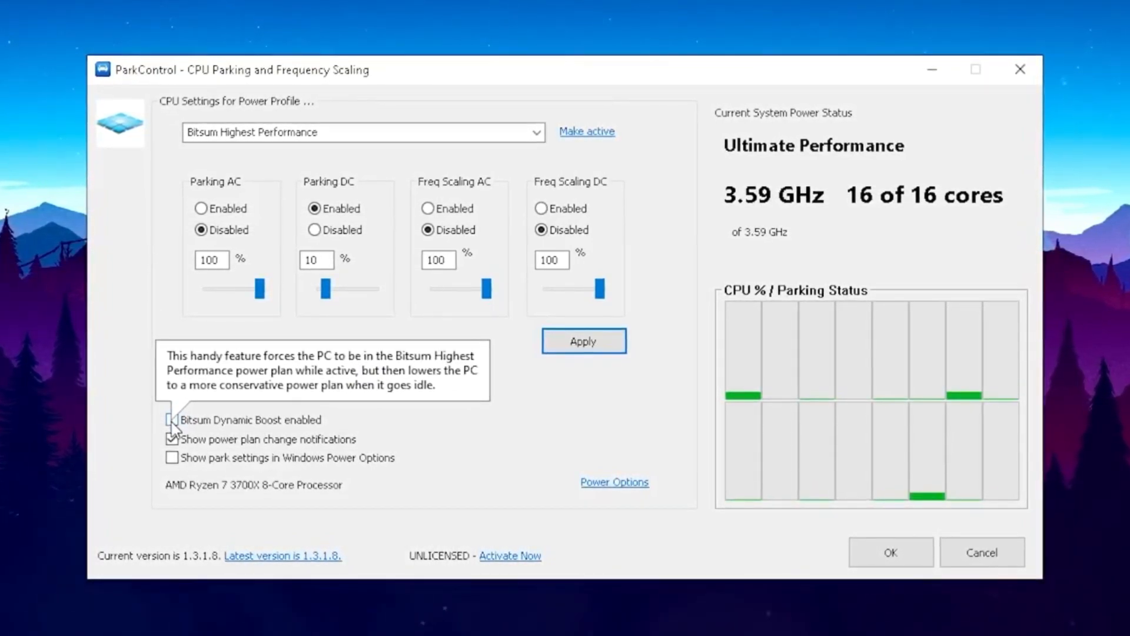
# Enable Bitsum Dynamic Boost using Bitsum Highest Performance when idle, and save
pyautogui.click(172, 419)
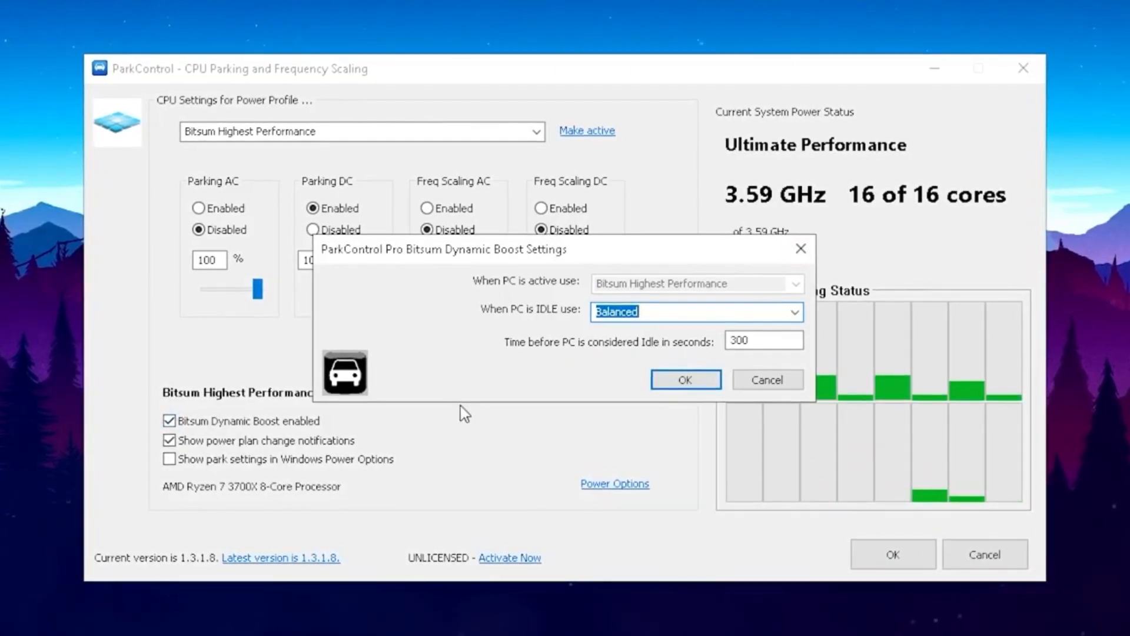
pyautogui.click(794, 310)
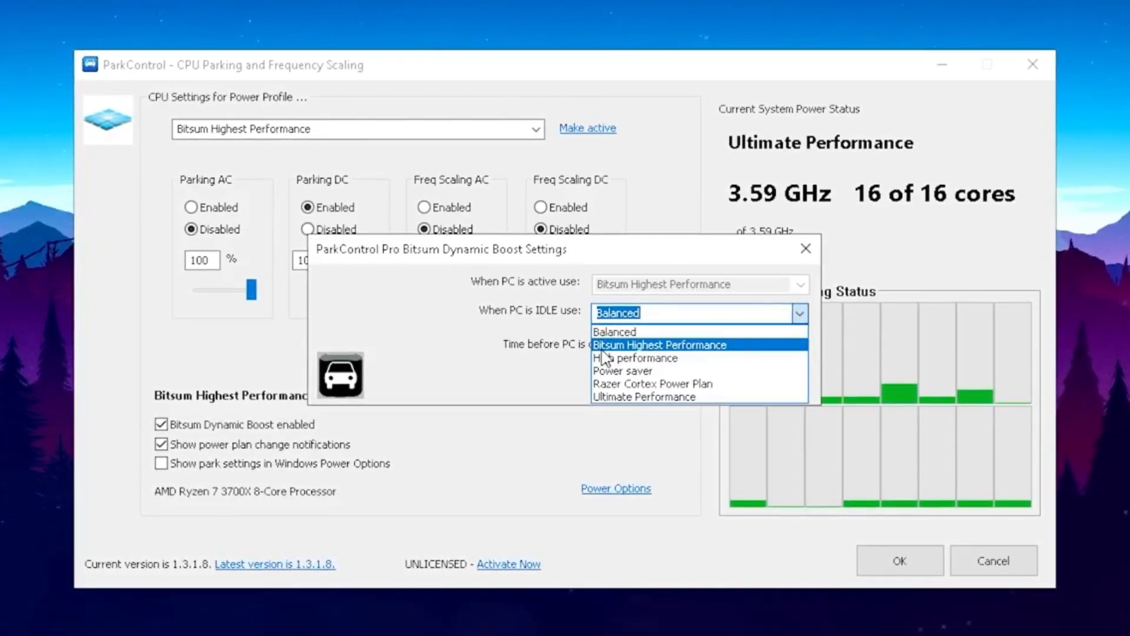
pyautogui.click(659, 345)
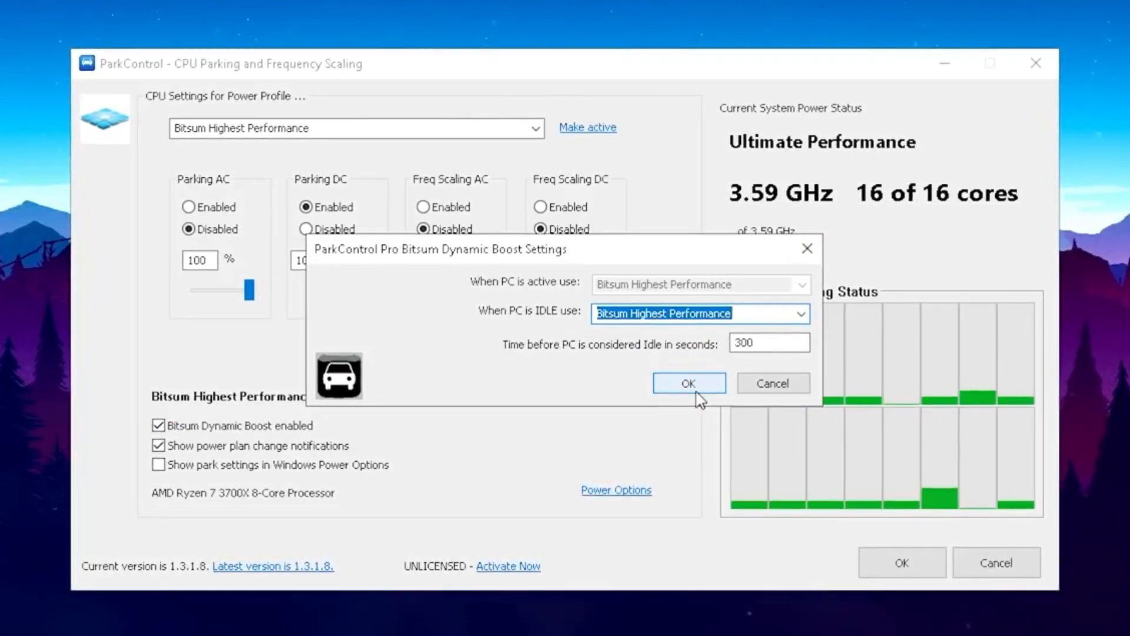
pyautogui.click(688, 383)
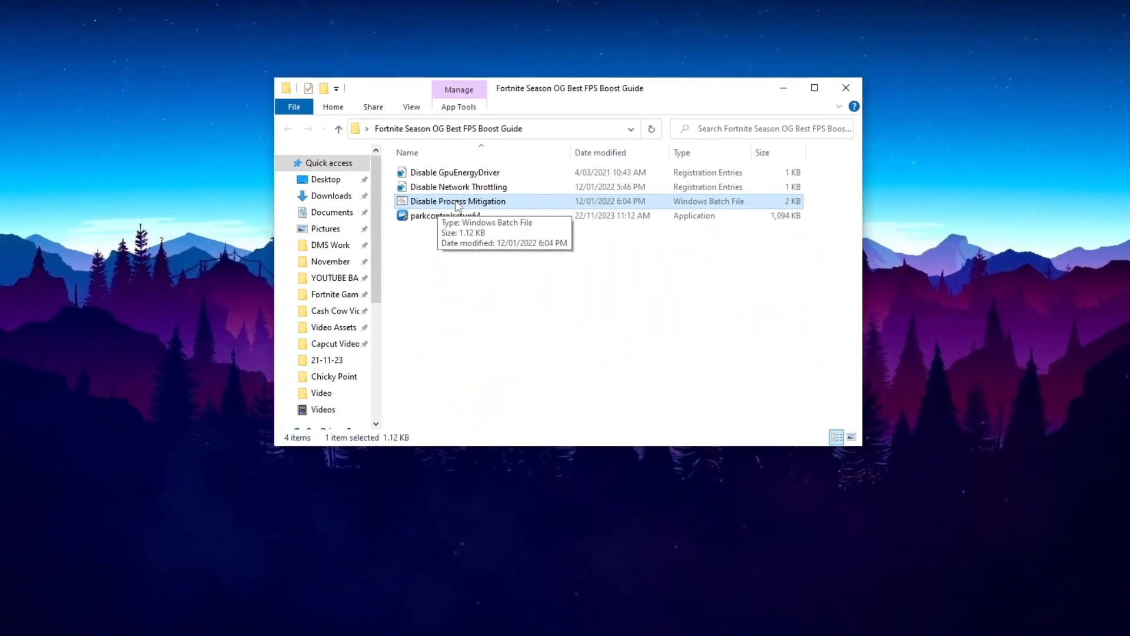
# Run the Disable Process Mitigation batch file from the guide folder
pyautogui.rightClick(458, 201)
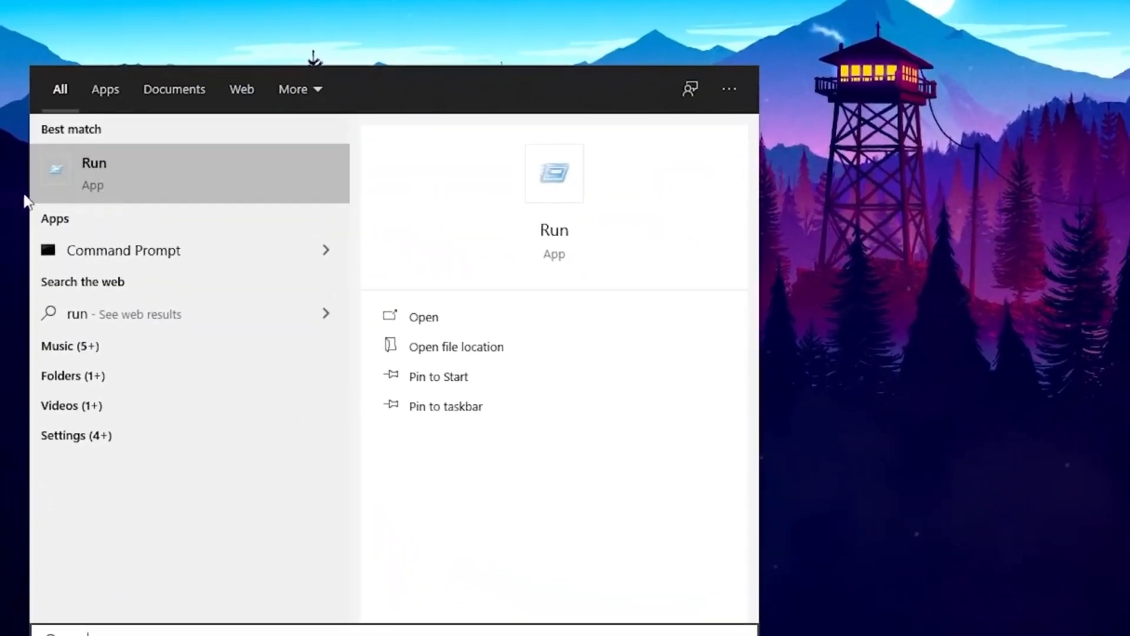
# Launch msconfig from the Run box to bring up System Configuration
pyautogui.click(93, 173)
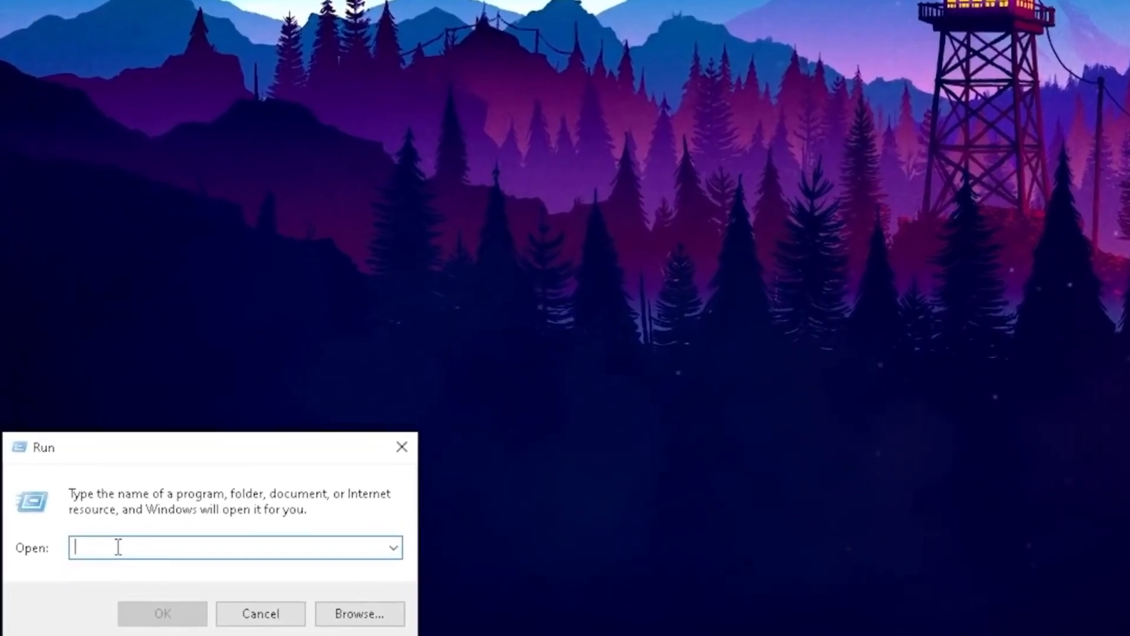
pyautogui.write('msconfig')
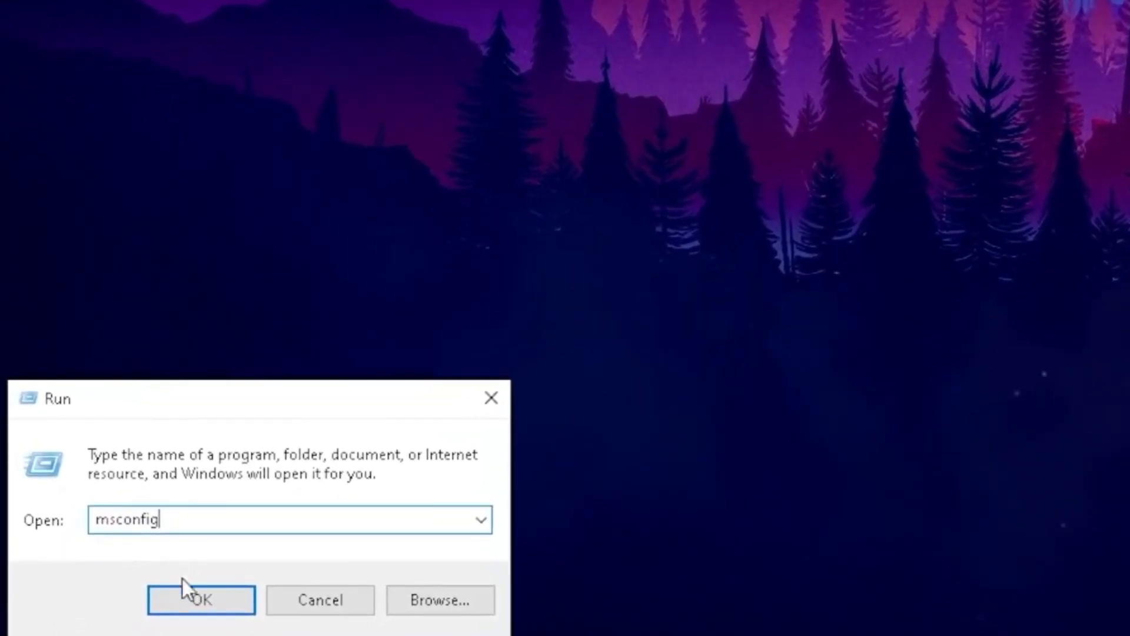
pyautogui.click(201, 599)
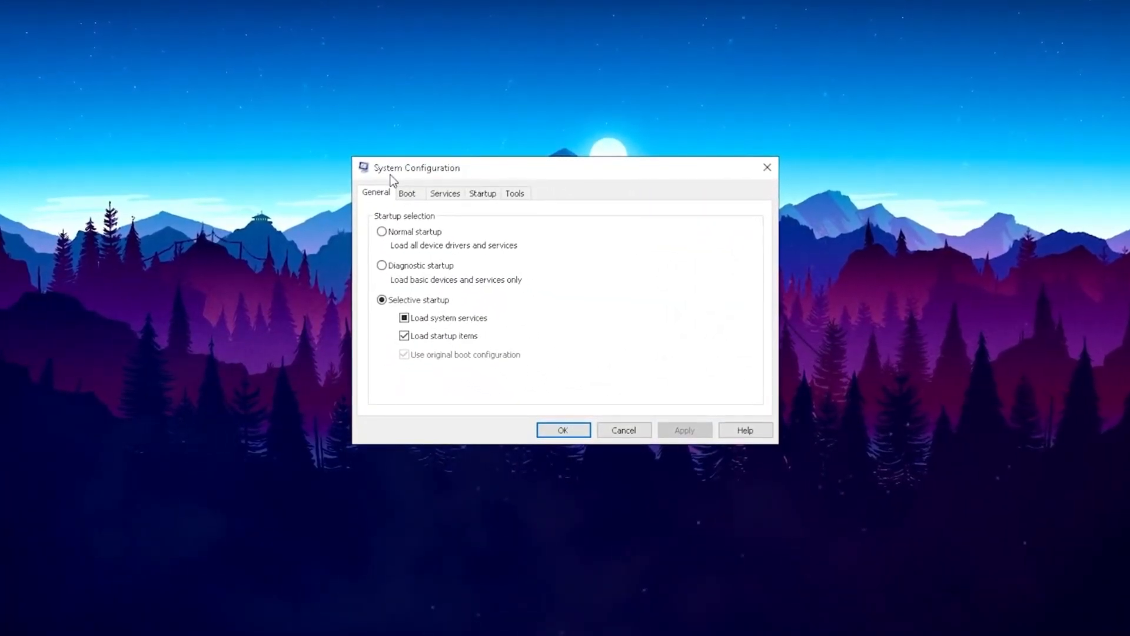
# Set Boot advanced options to 16 processors and exit without restarting
pyautogui.click(406, 192)
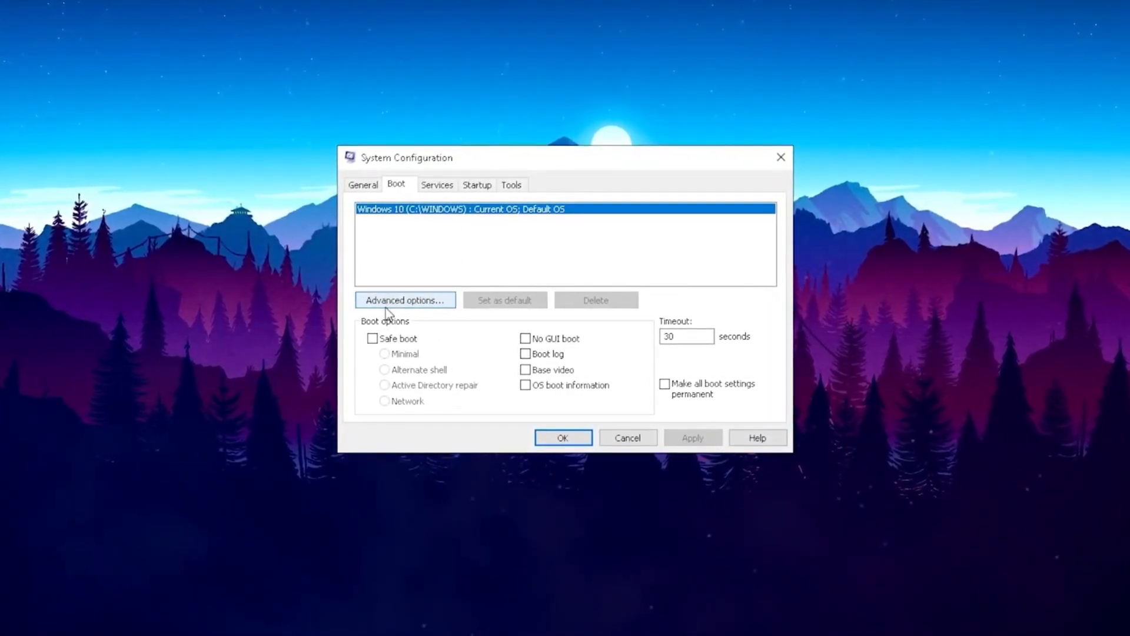
pyautogui.click(405, 300)
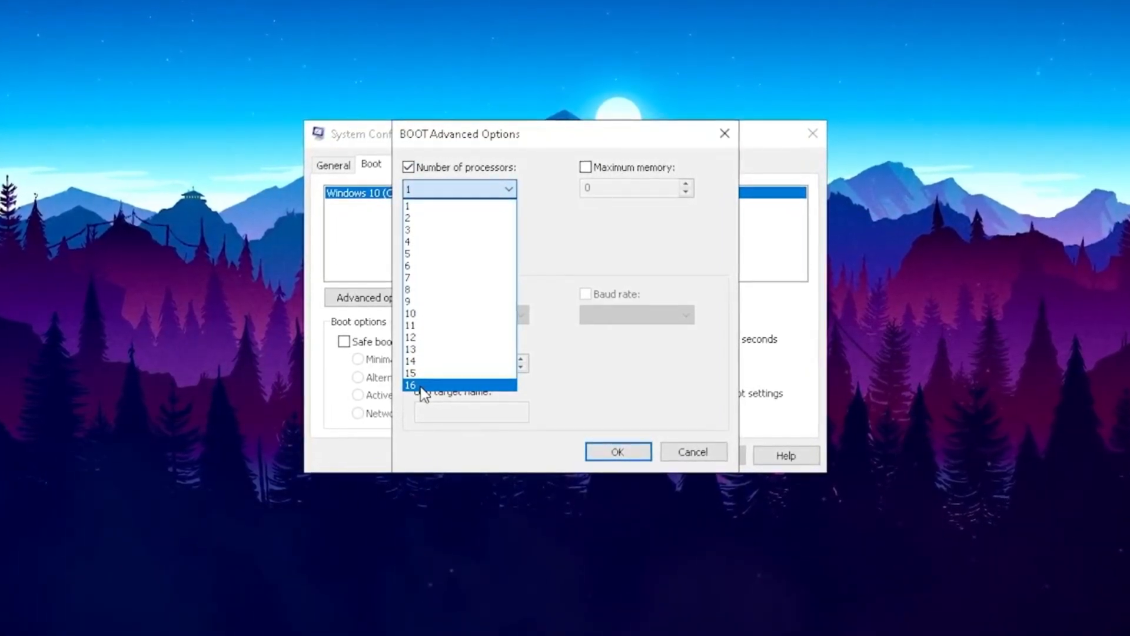
pyautogui.click(410, 384)
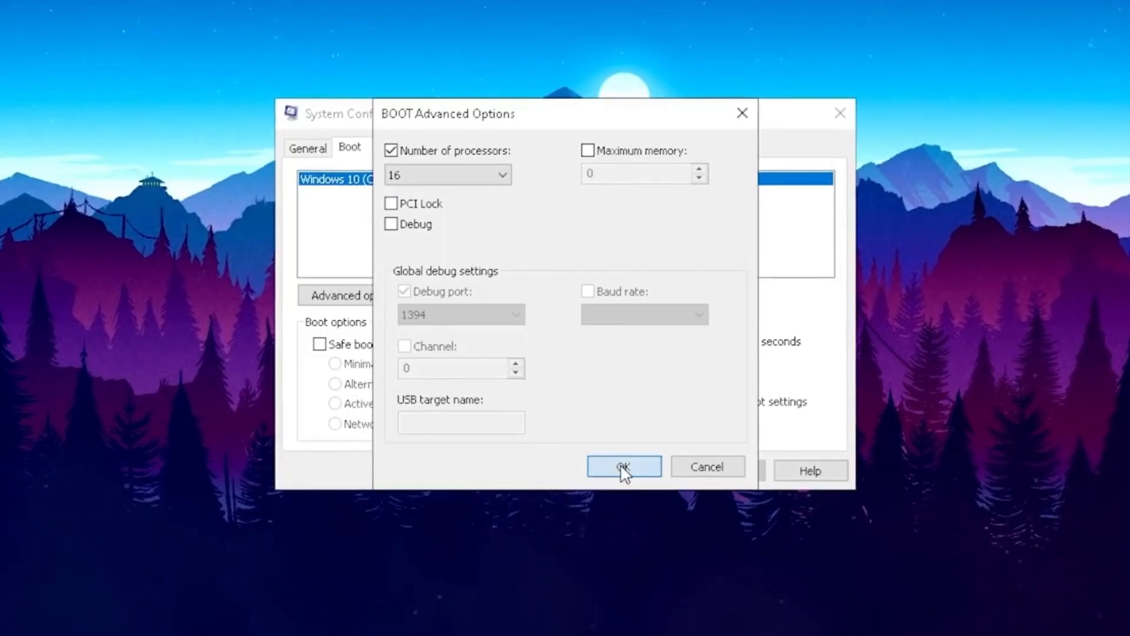
pyautogui.click(624, 466)
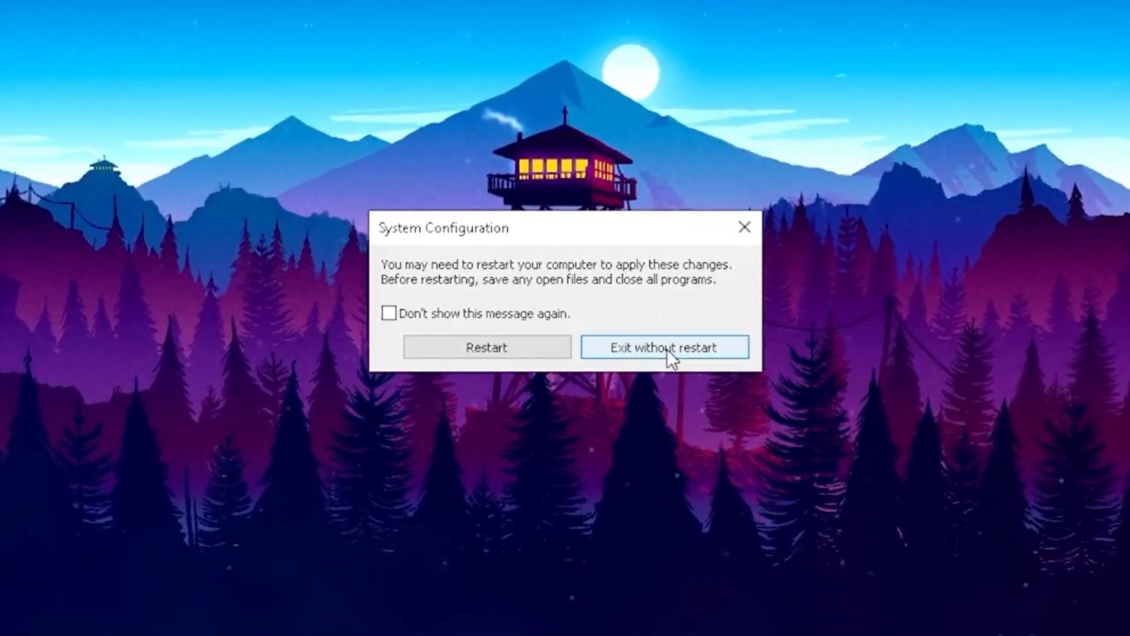
pyautogui.click(664, 346)
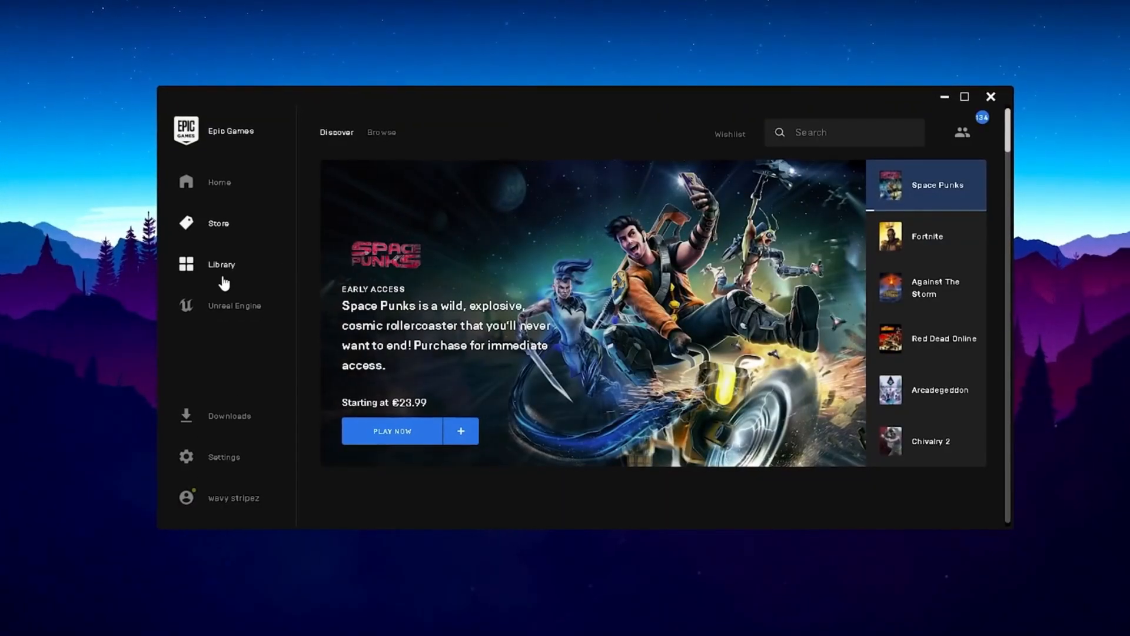
# Show the Epic Games library and use Fortnite's … menu options
pyautogui.click(221, 263)
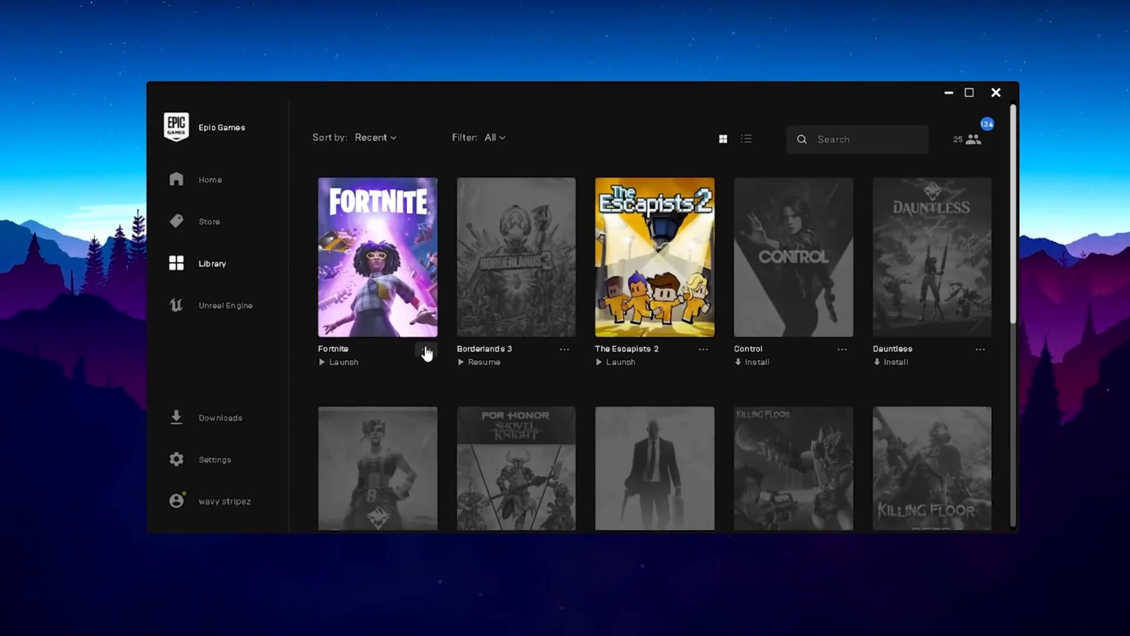
pyautogui.click(426, 352)
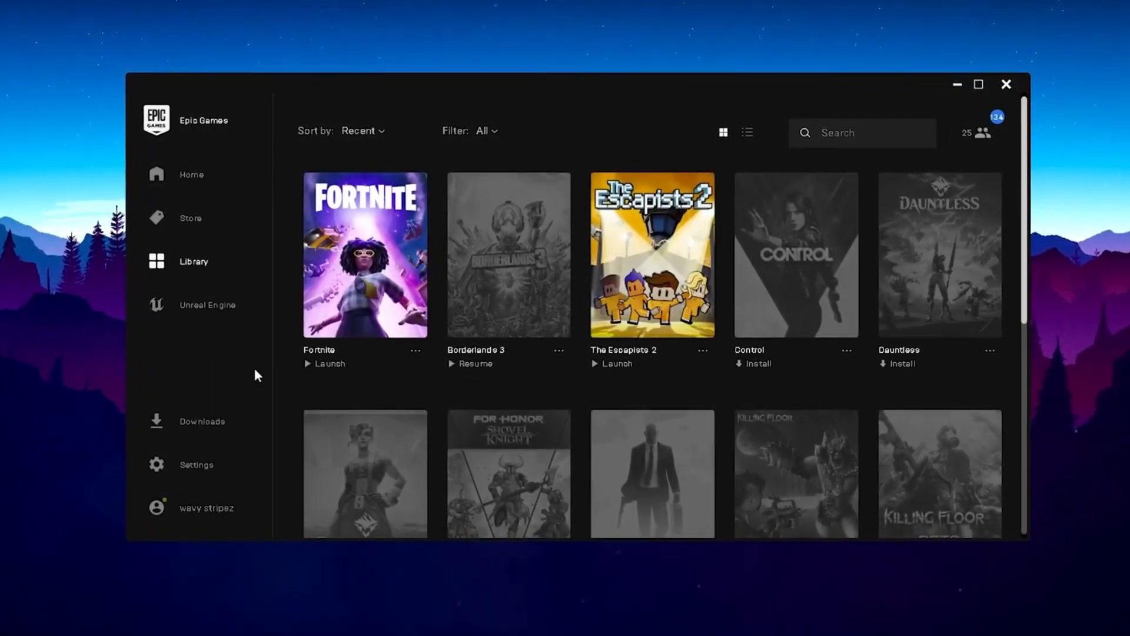
pyautogui.click(330, 363)
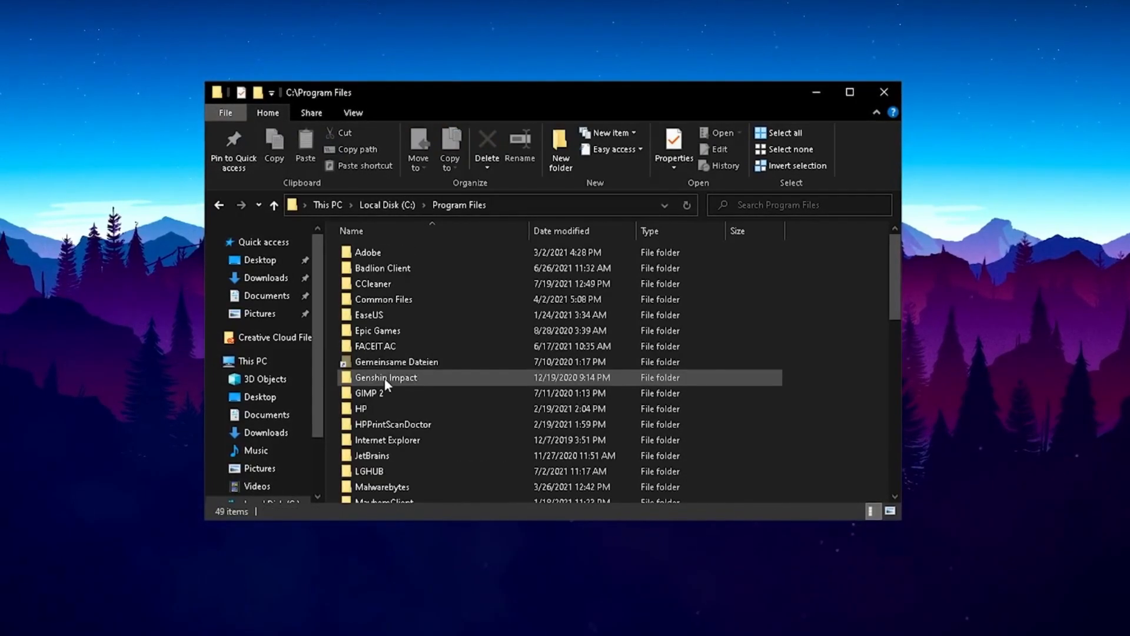
# Browse to Fortnite's Binaries\Win64\BattlEye folder under Program Files\Epic Games
pyautogui.doubleClick(376, 330)
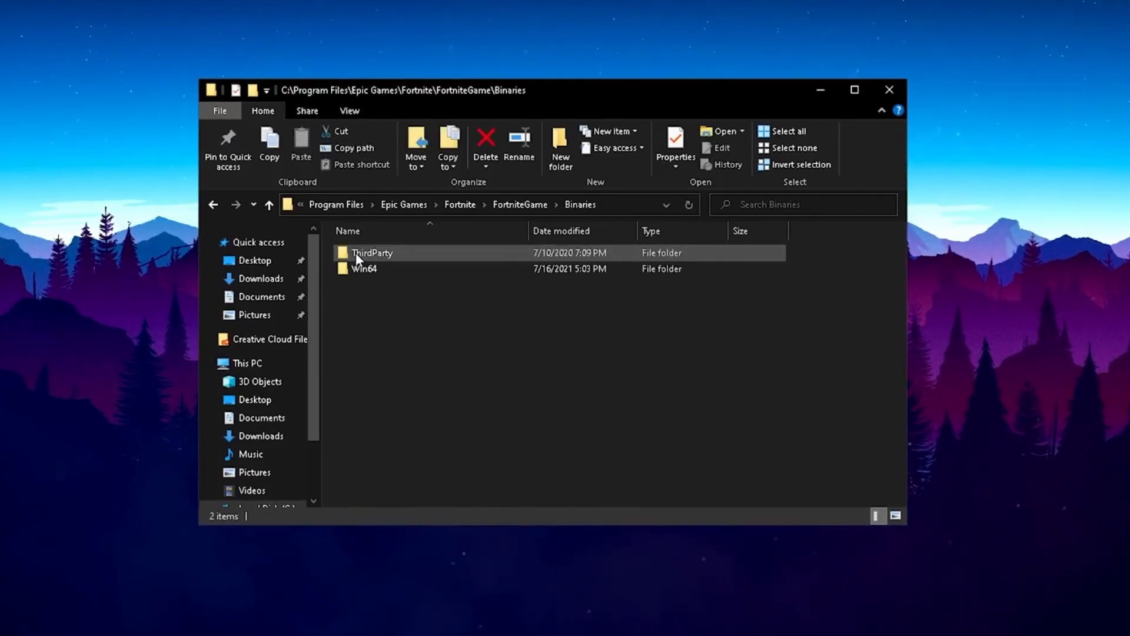
pyautogui.doubleClick(364, 269)
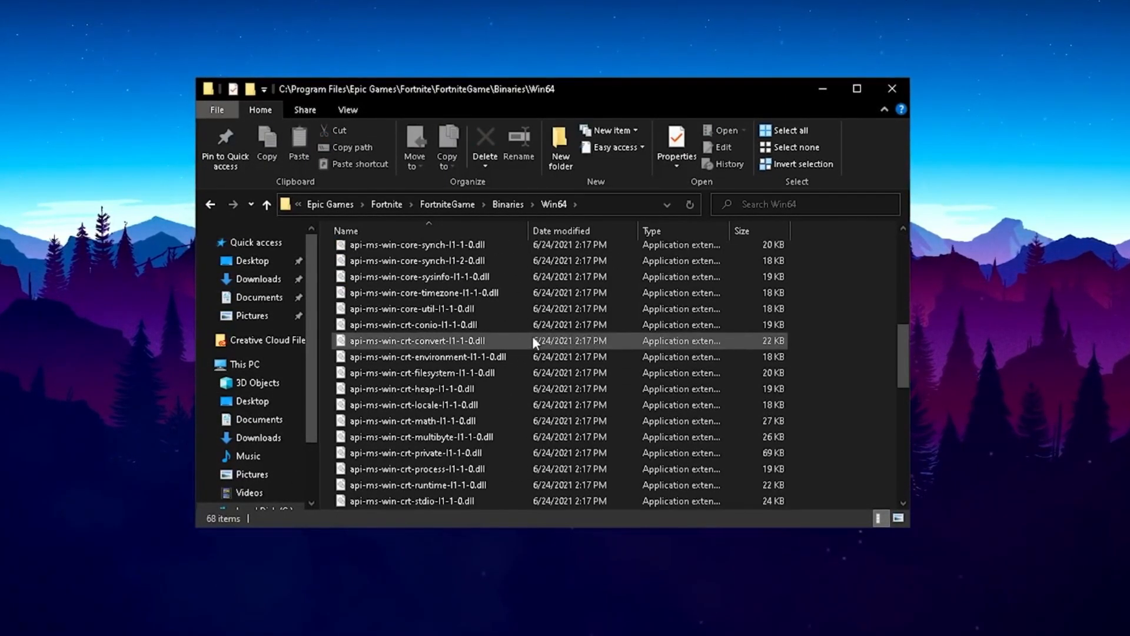
pyautogui.scroll(-3)
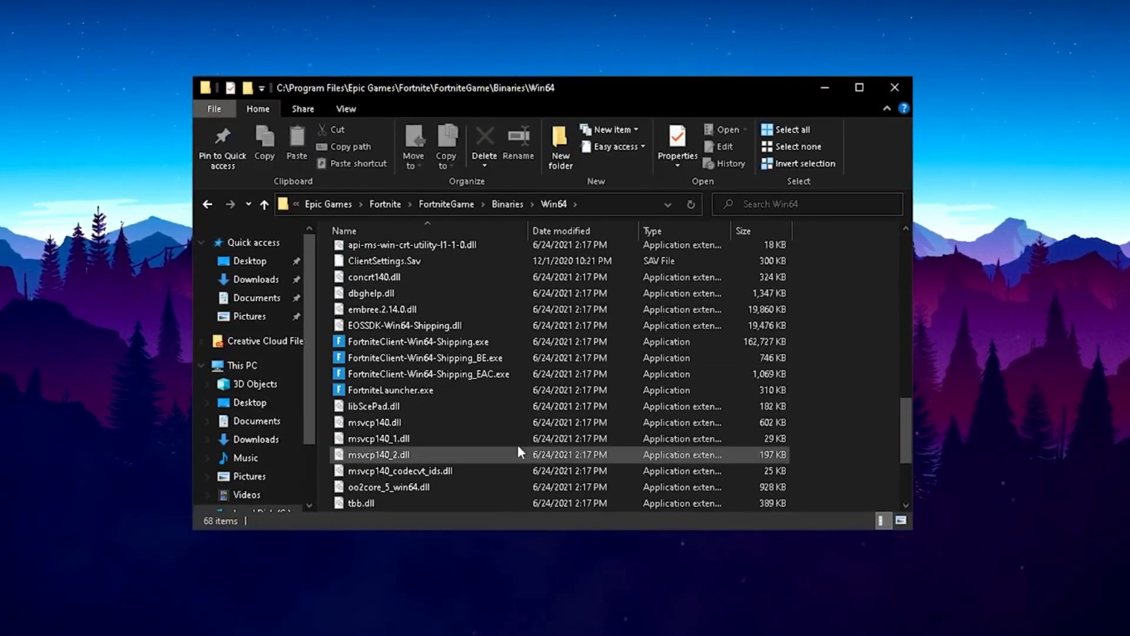
pyautogui.click(417, 341)
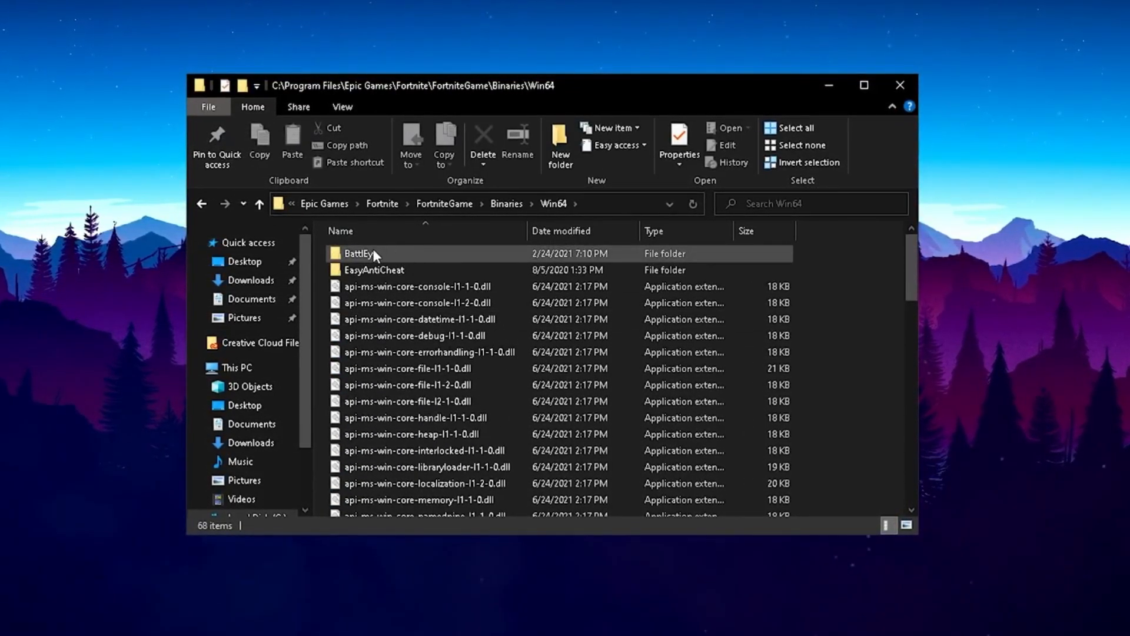
pyautogui.doubleClick(358, 254)
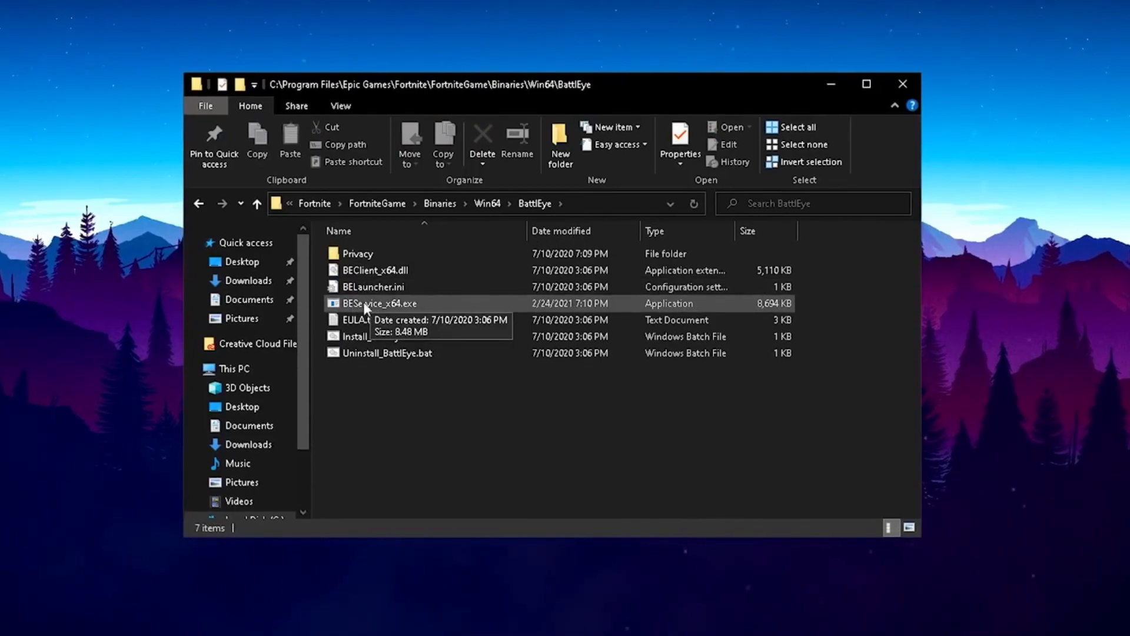
pyautogui.moveTo(366, 342)
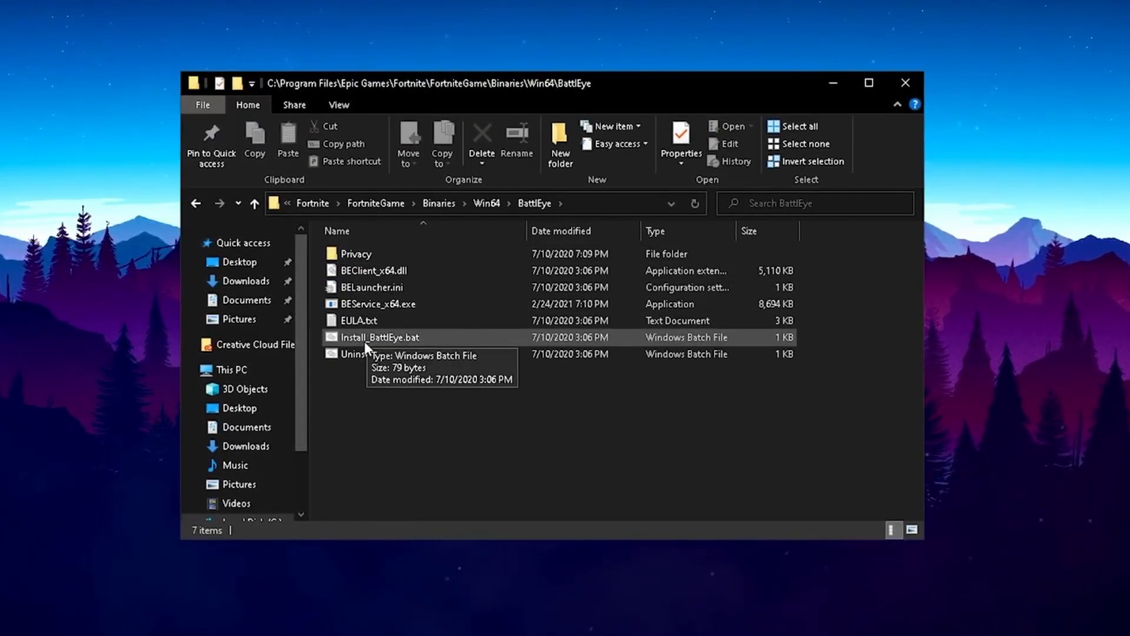
# Run Uninstall_BattlEye.bat, confirm removing the service, and select all files in the folder
pyautogui.click(385, 355)
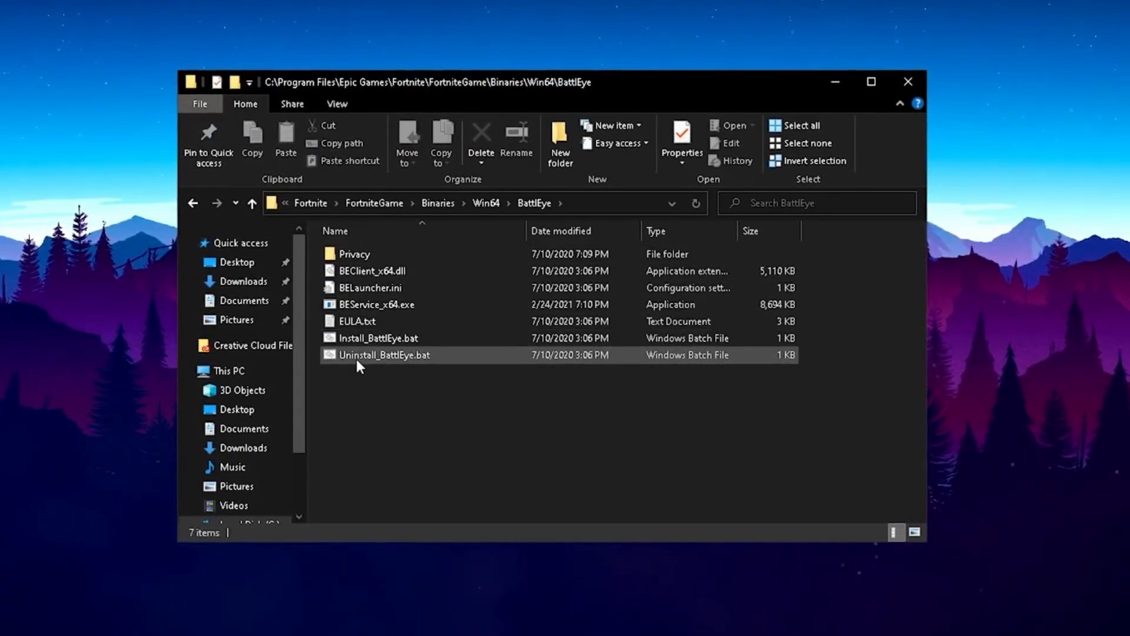
pyautogui.doubleClick(383, 355)
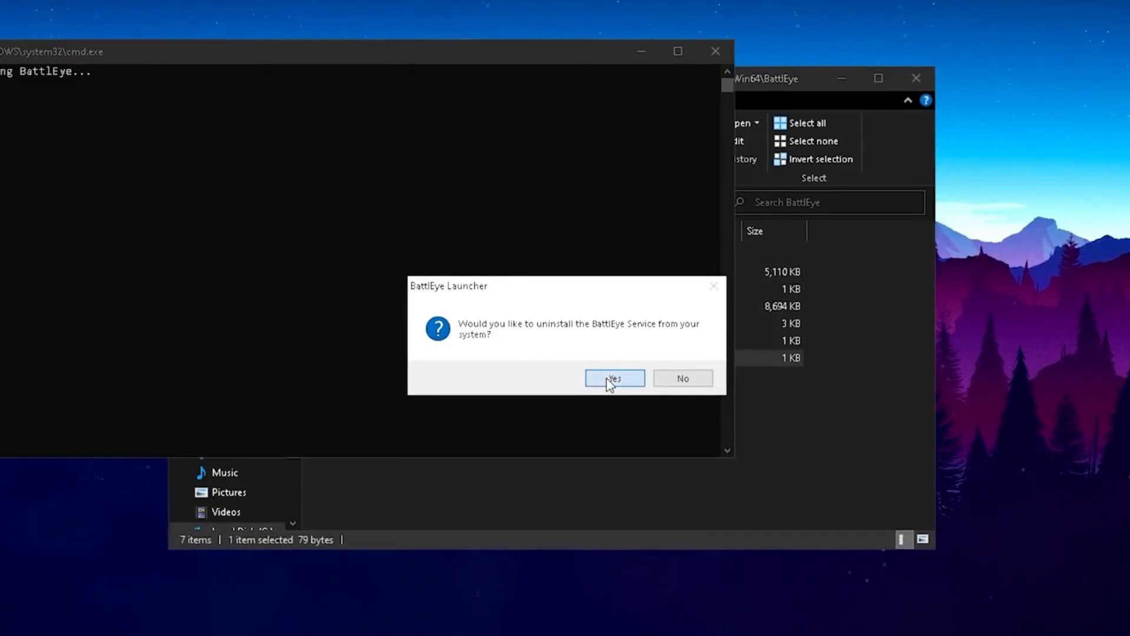
pyautogui.click(614, 378)
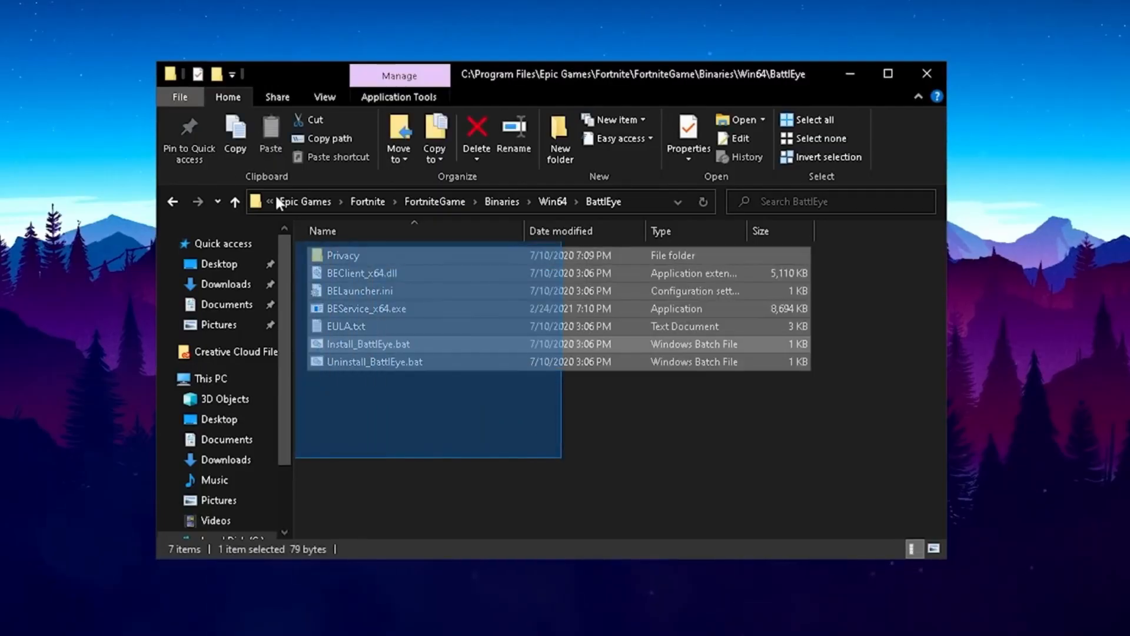
pyautogui.press('ctrl+a')
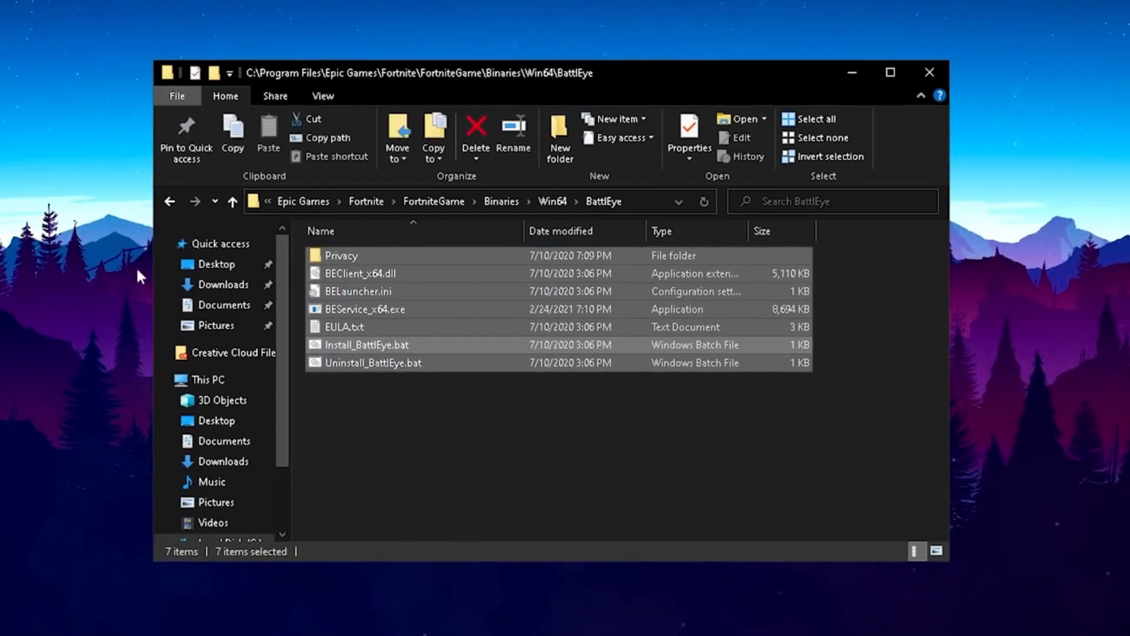
pyautogui.click(373, 393)
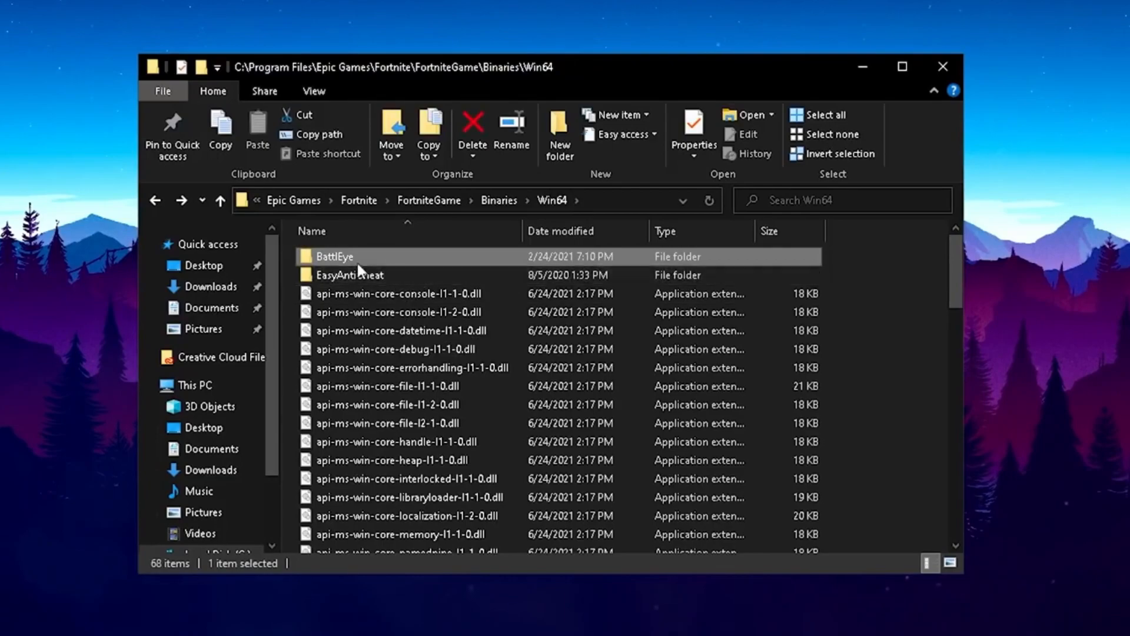
# Run EasyAntiCheat_Setup.exe from Fortnite's EasyAntiCheat folder, repair the service, and finish
pyautogui.doubleClick(348, 274)
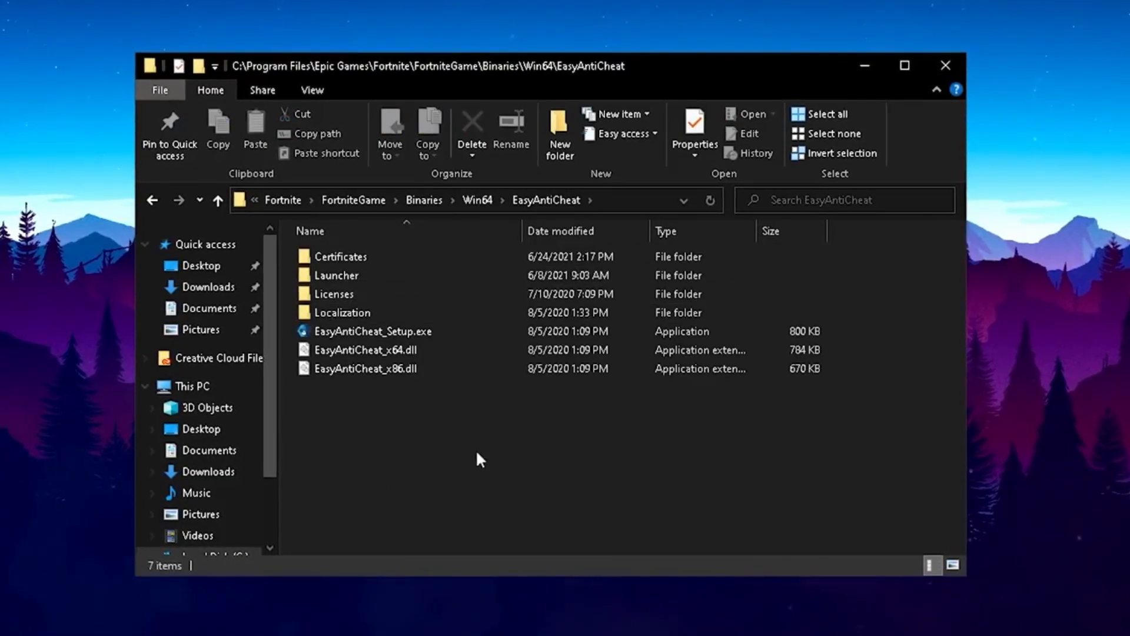
pyautogui.doubleClick(373, 331)
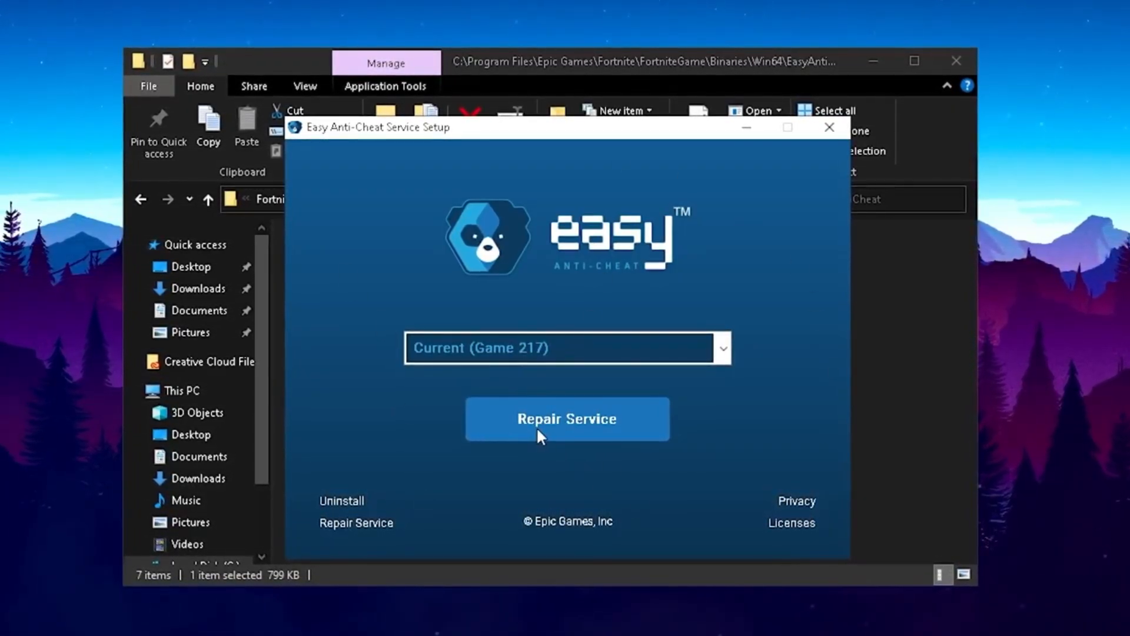
pyautogui.click(567, 418)
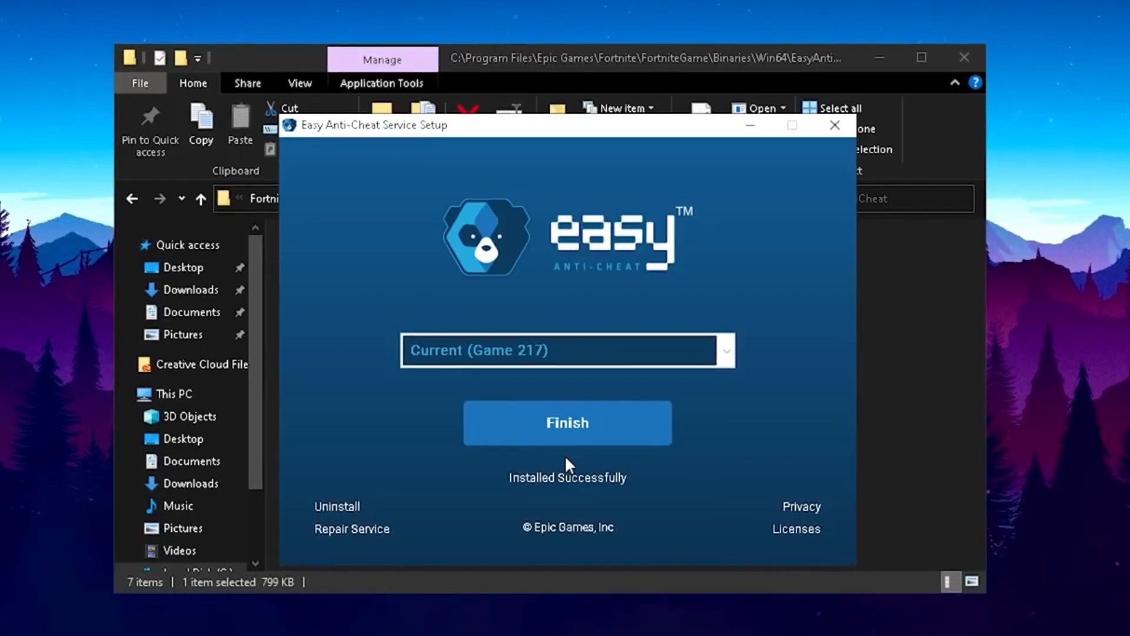
pyautogui.moveTo(647, 394)
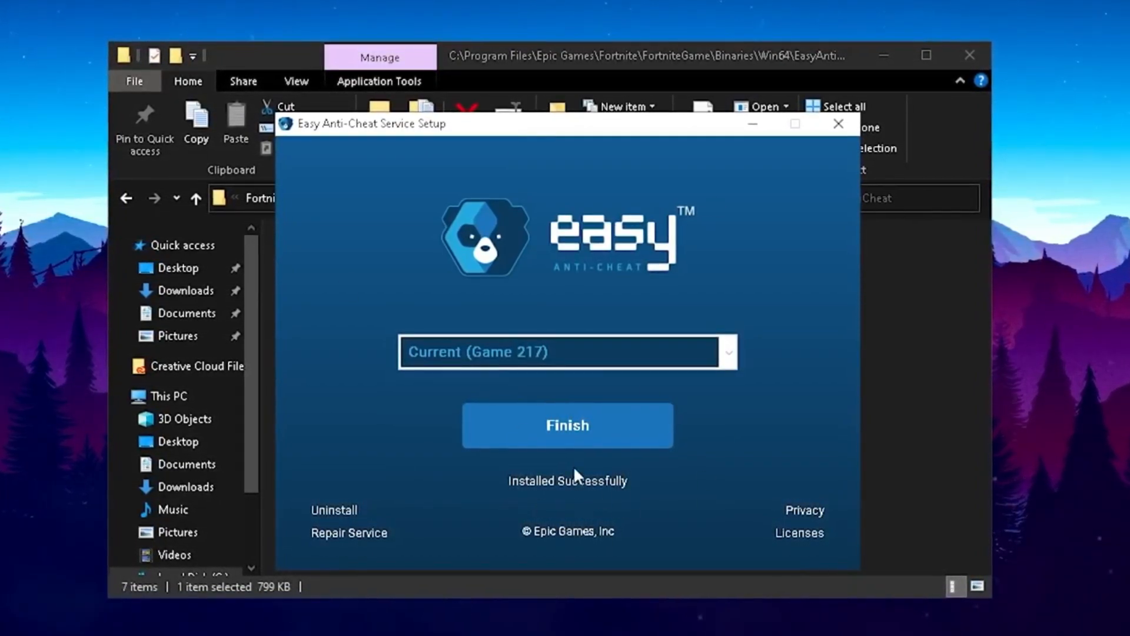
pyautogui.click(567, 425)
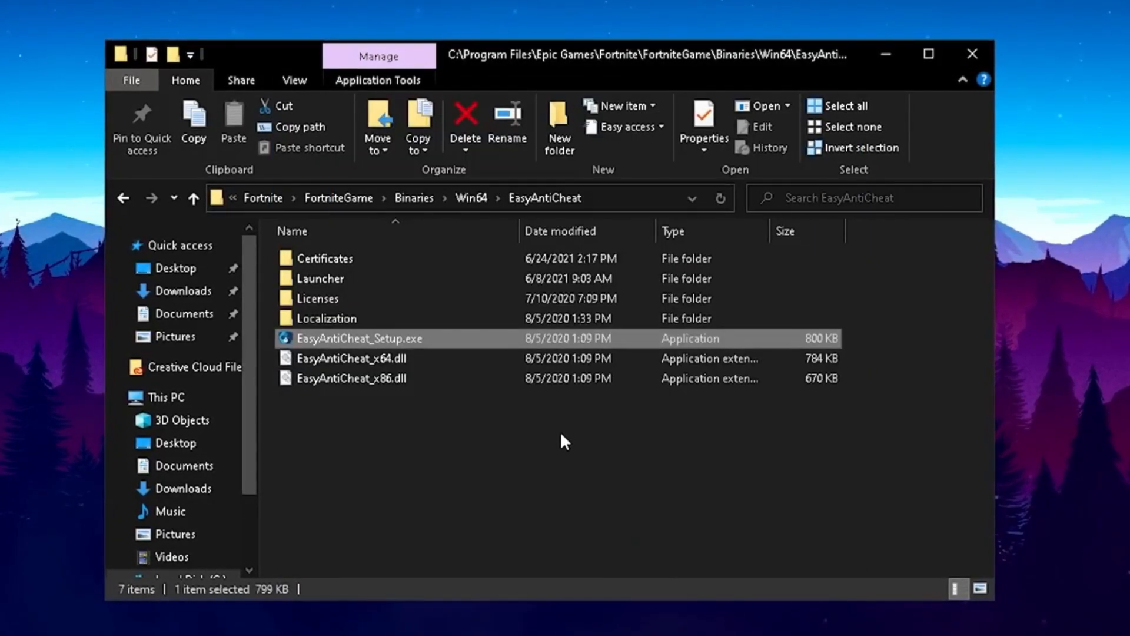